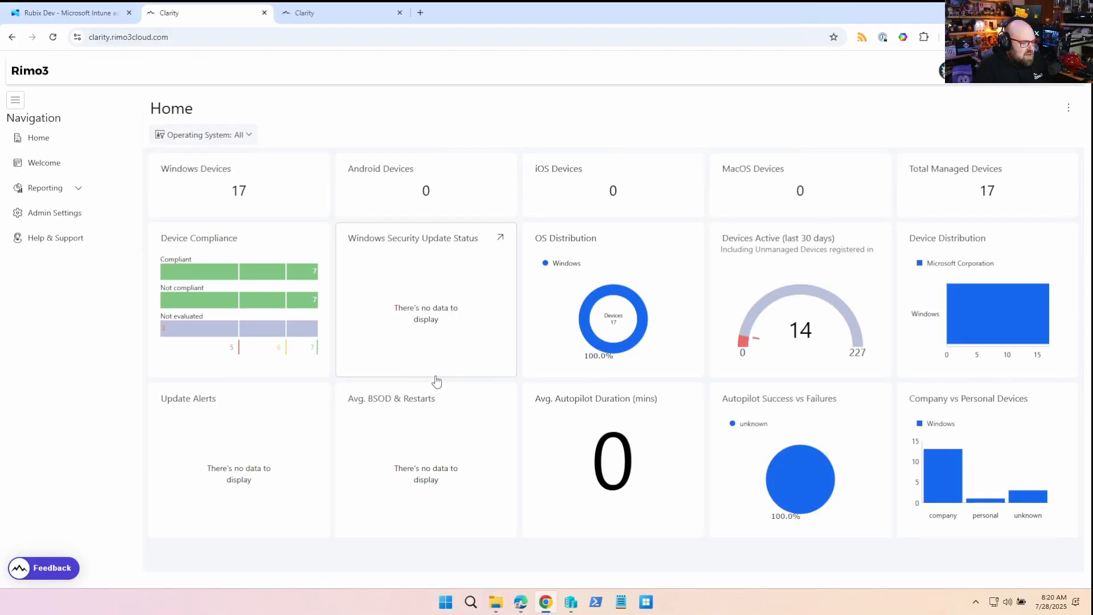
mouse_move(177, 164)
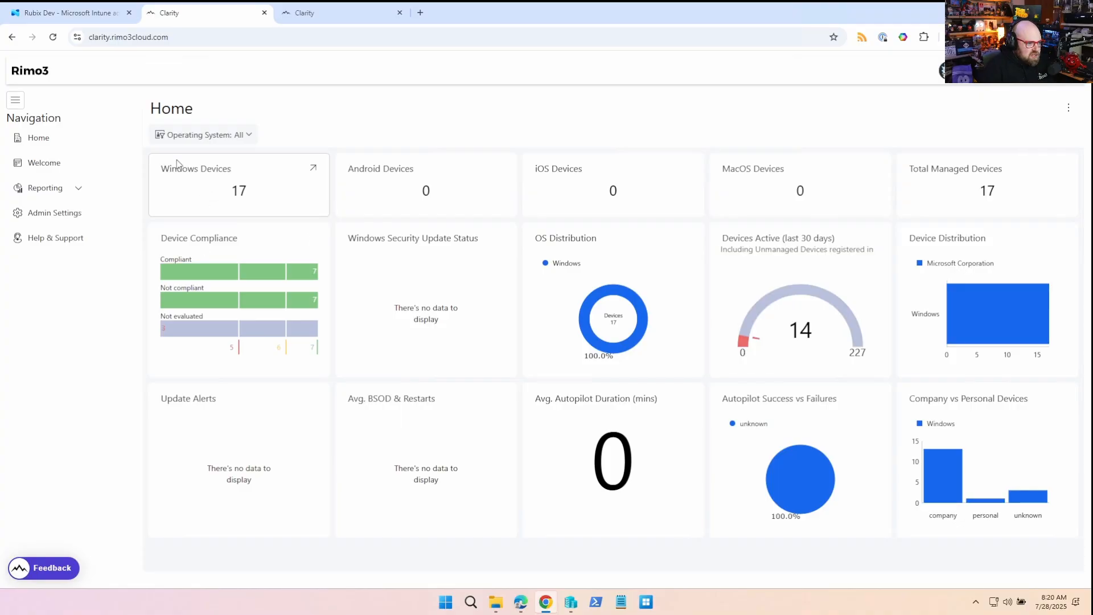
mouse_move(729, 217)
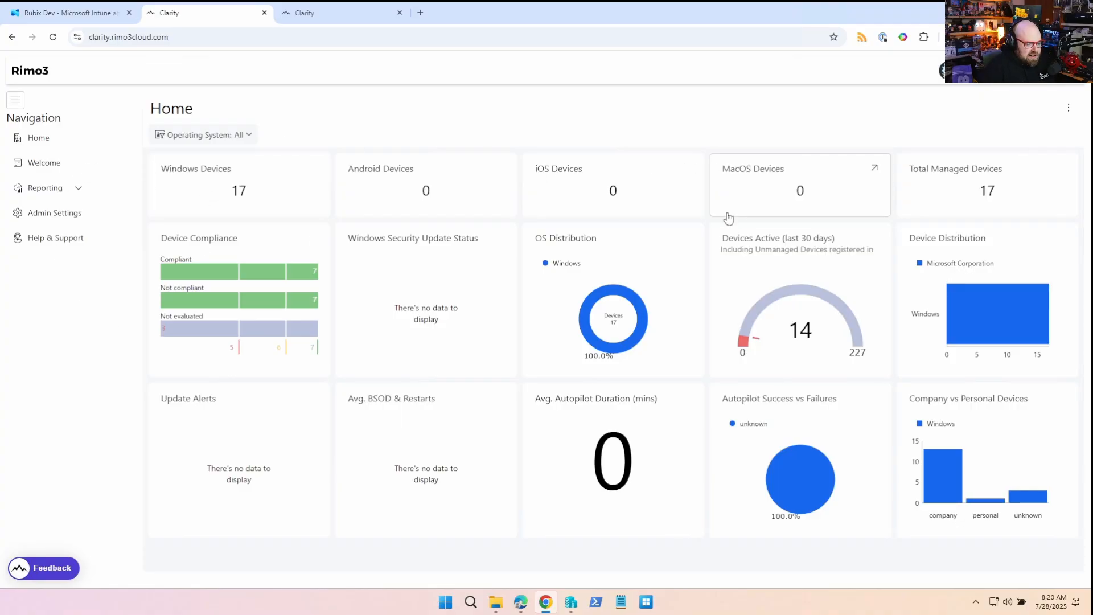
mouse_move(41, 83)
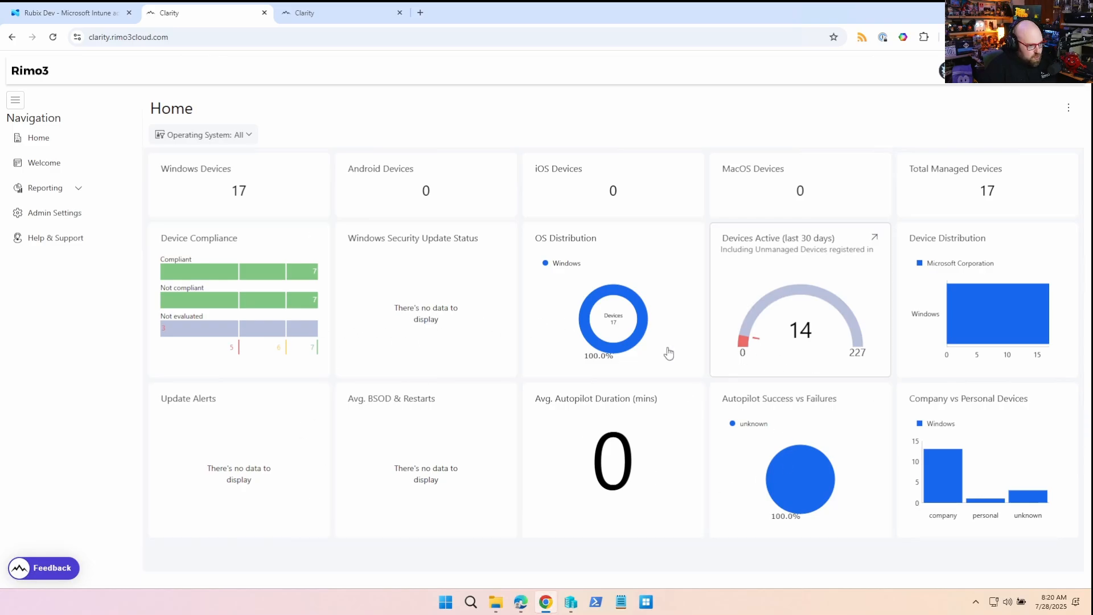
Bring up the Windows Update Insights report from Reporting > Intune Dashboards
click(45, 188)
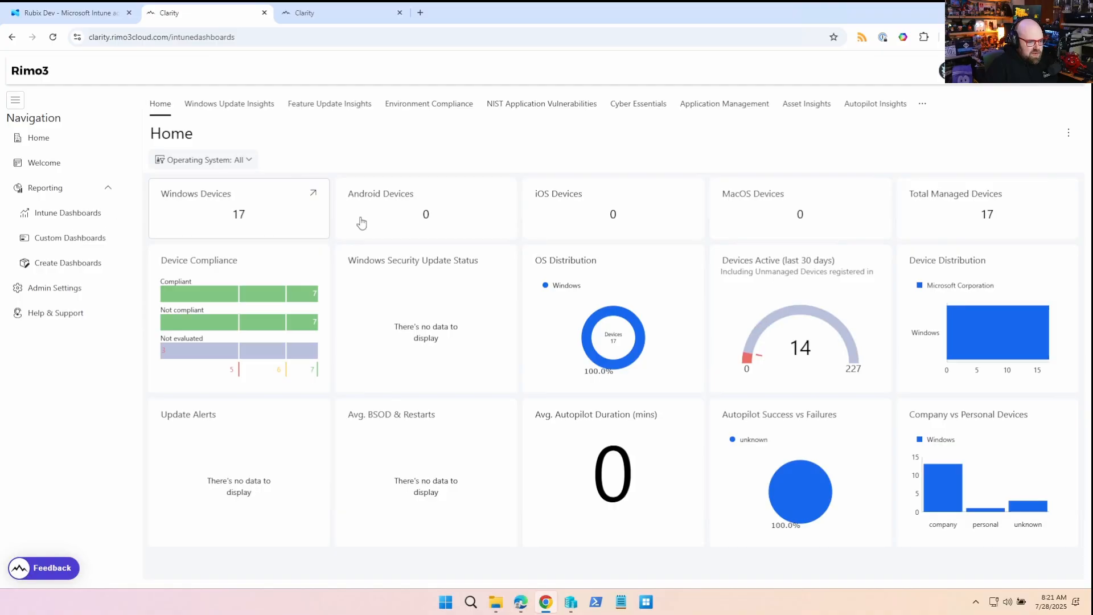
mouse_move(506, 299)
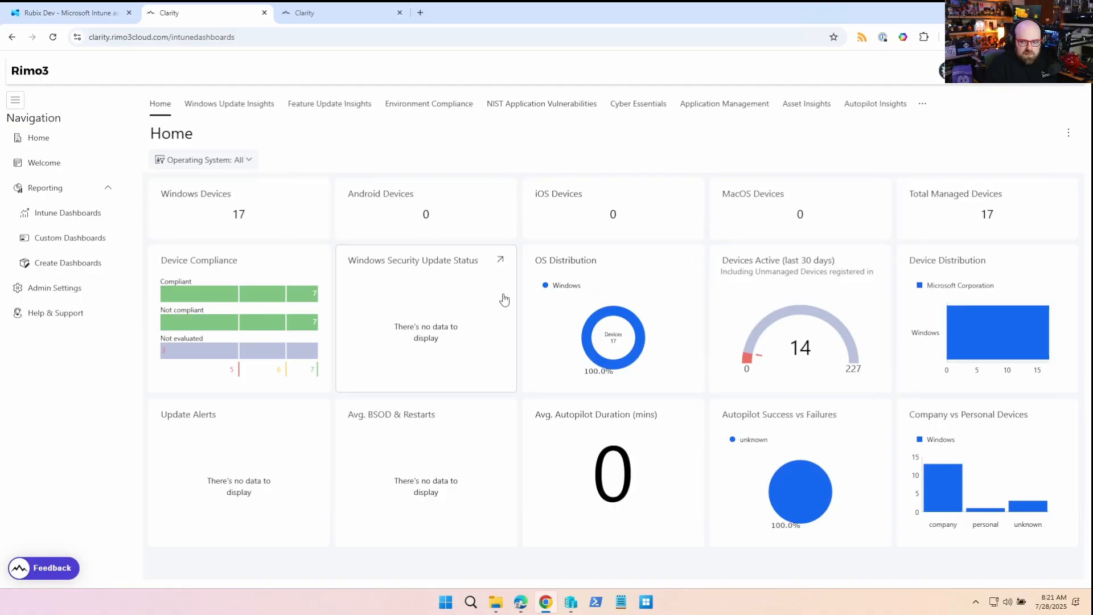
mouse_move(414, 155)
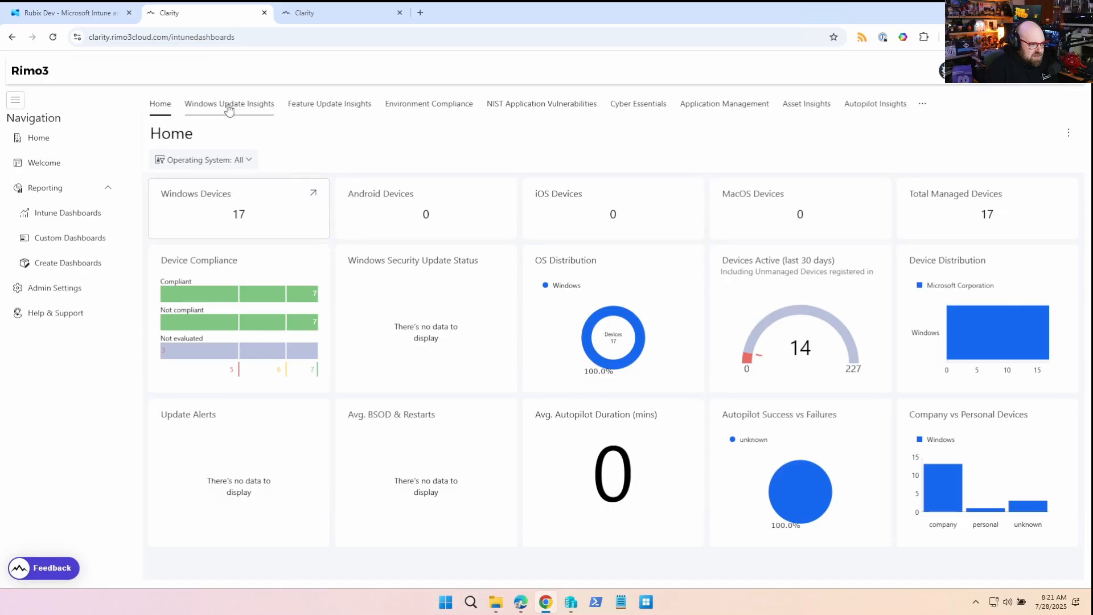
click(229, 104)
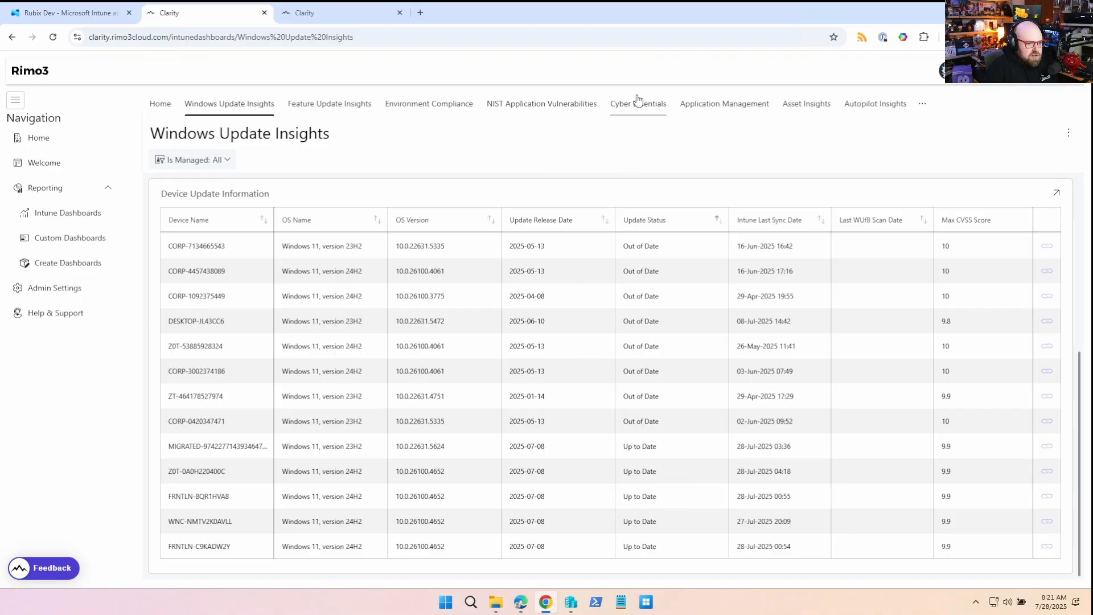
Show the Cyber Essentials dashboard and scroll to its Application Inventory table
click(638, 104)
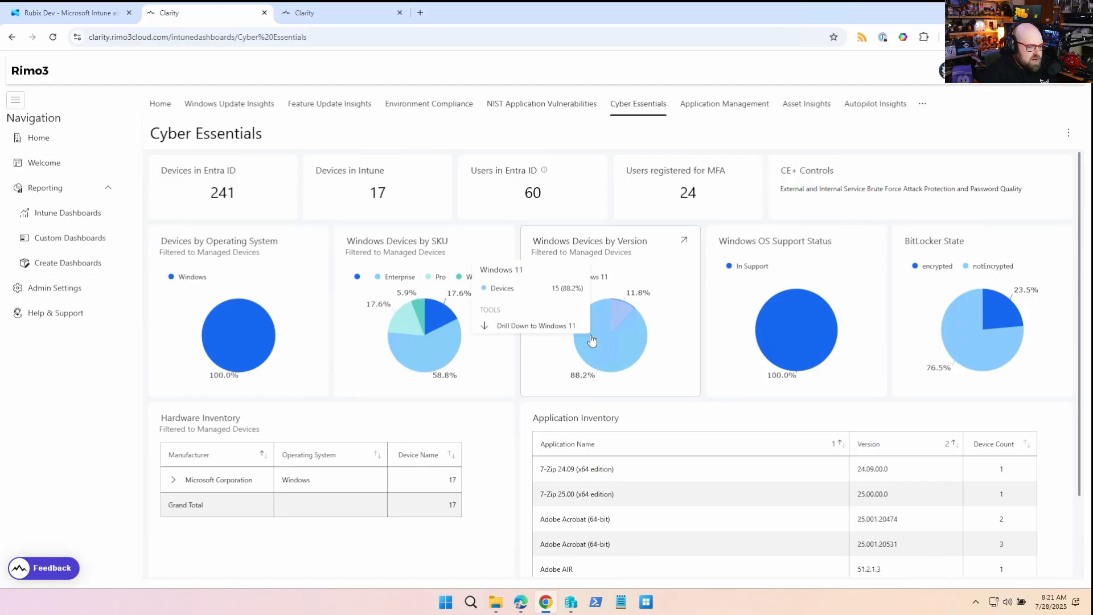
scroll(down, 3)
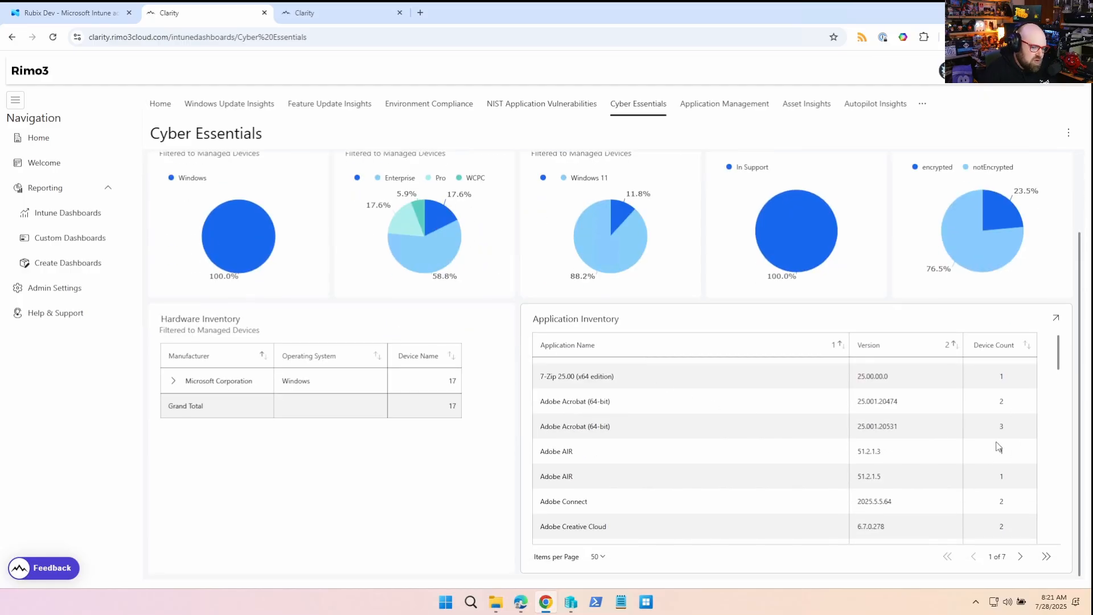
Show the Application Management dashboard down to Installed Applications and Install Errors Summary
click(724, 104)
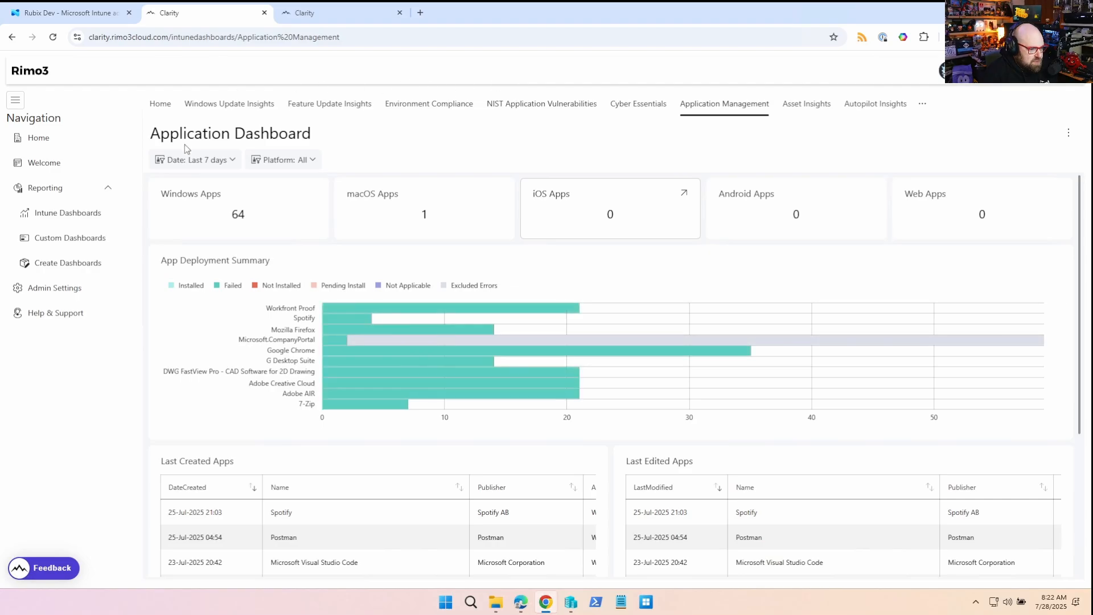
scroll(down, 3)
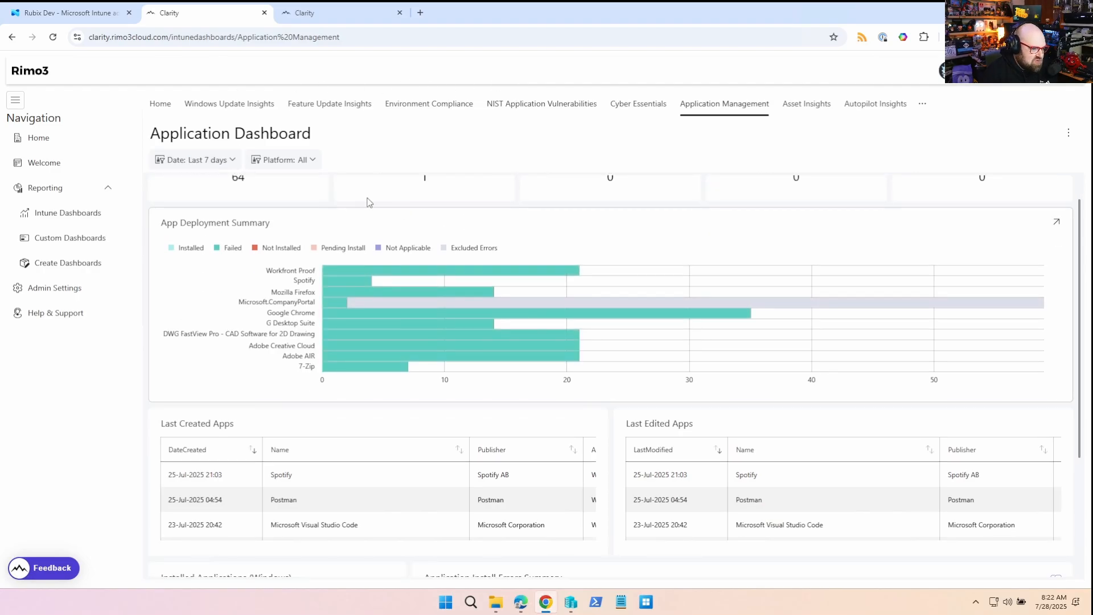
mouse_move(359, 275)
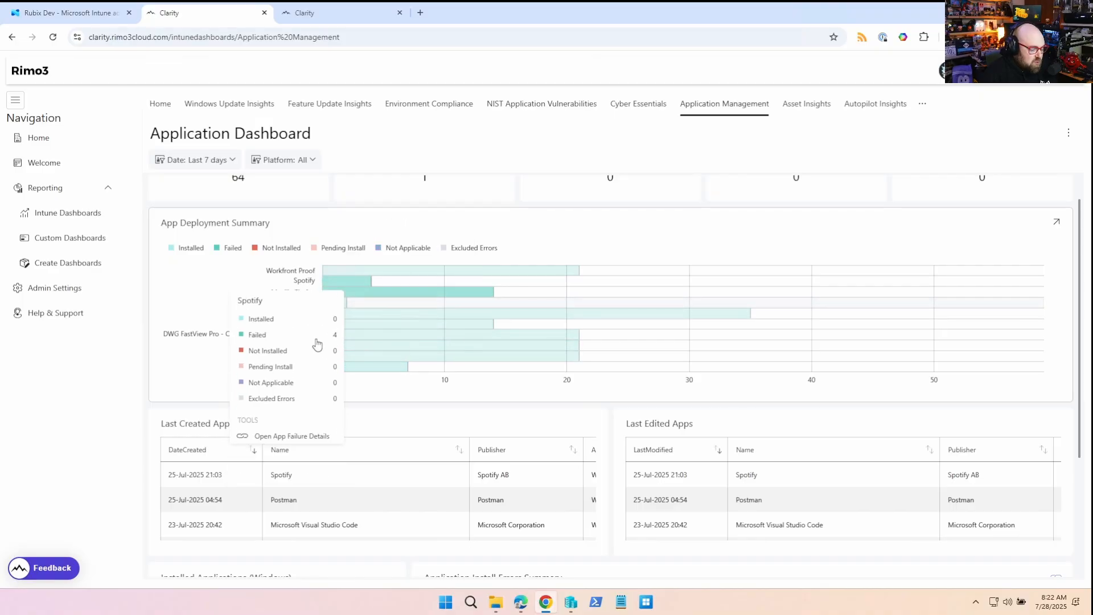
mouse_move(423, 425)
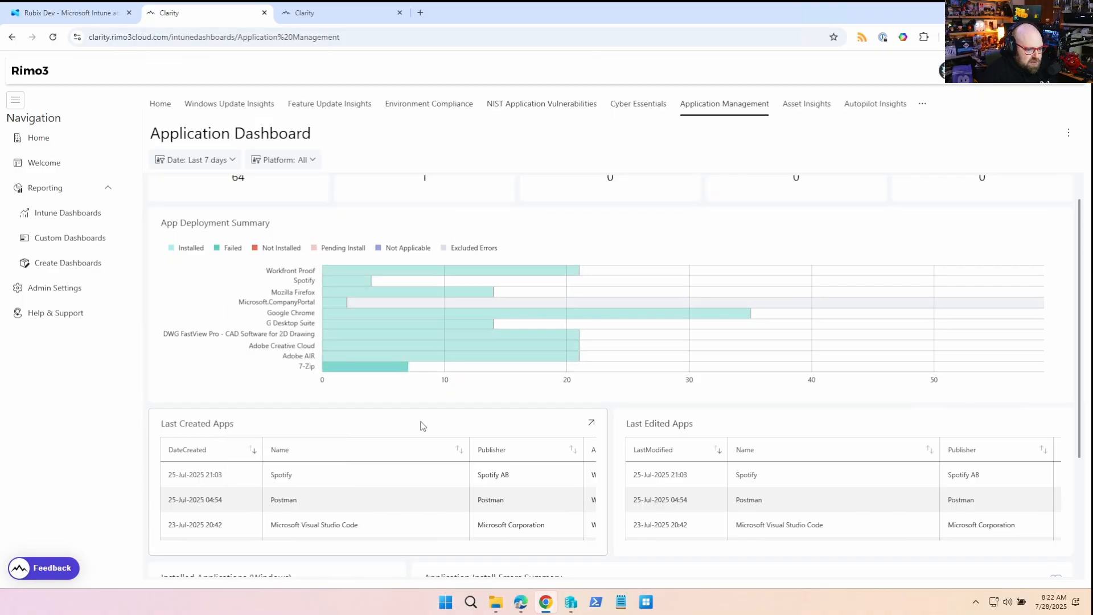
scroll(down, 3)
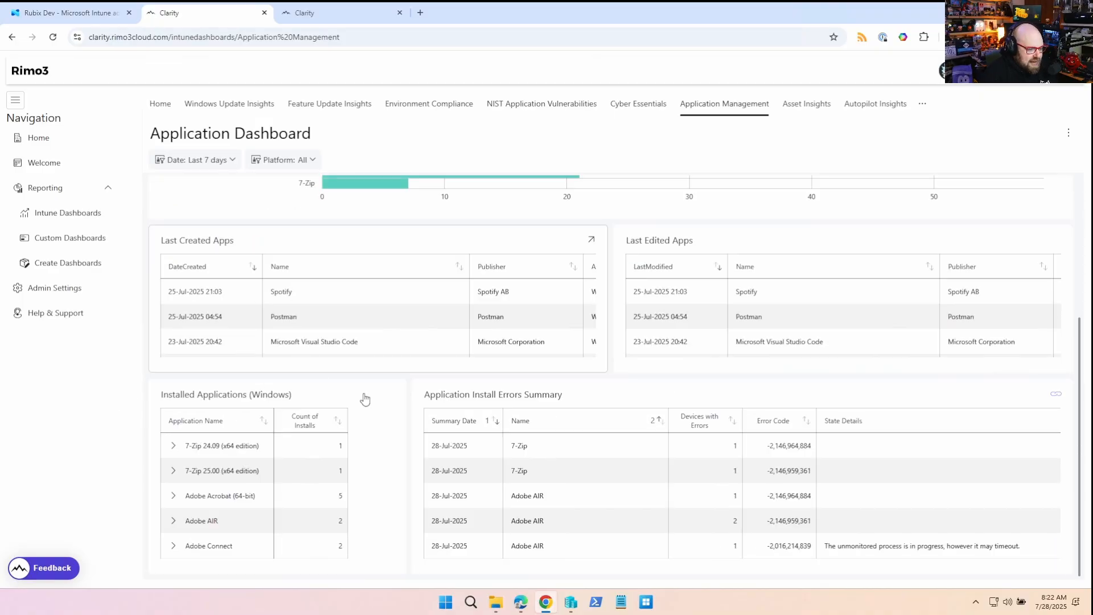
Review the Asset Insights charts, then switch to the Environment Compliance dashboard
click(806, 104)
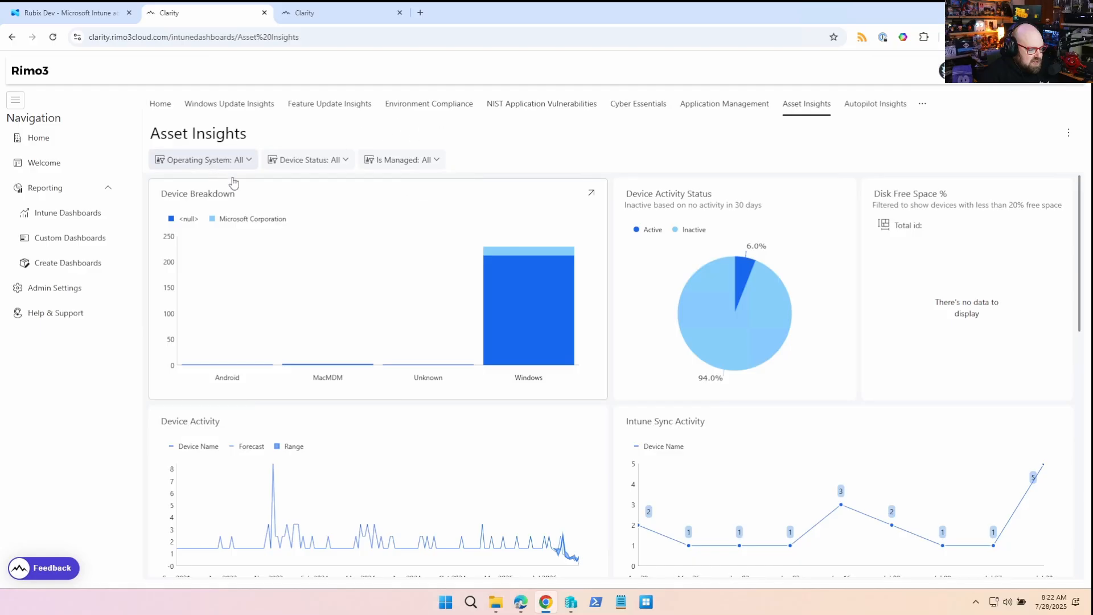
mouse_move(696, 330)
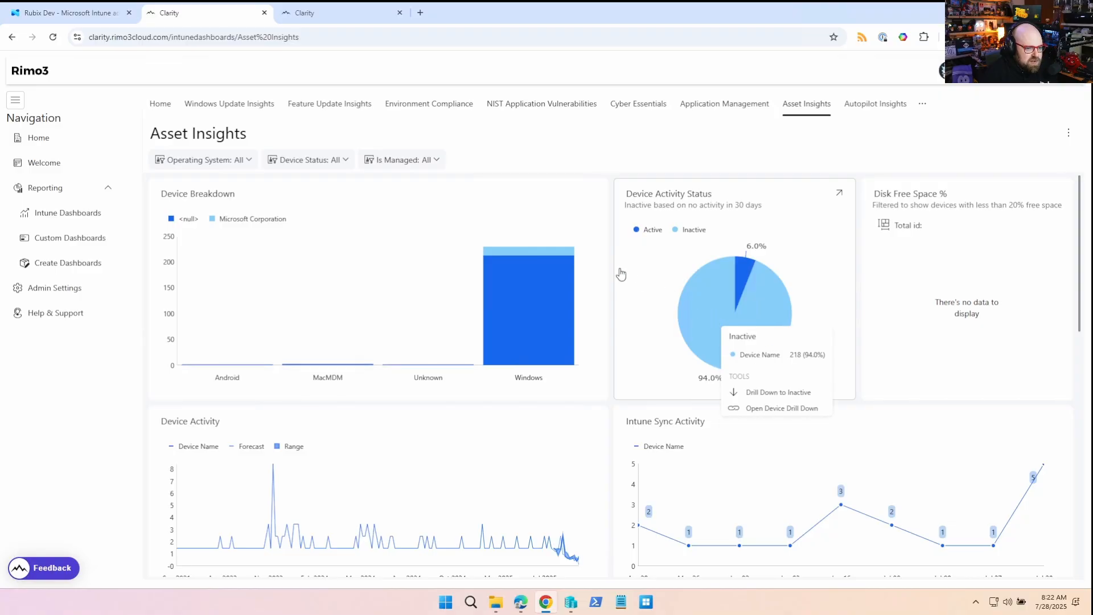
scroll(down, 3)
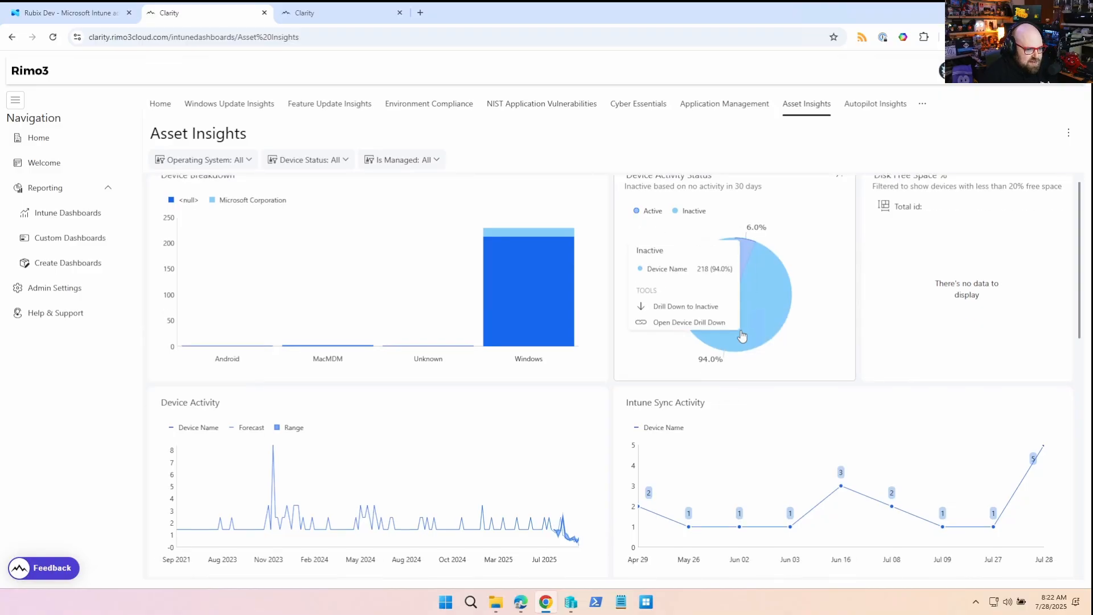
mouse_move(697, 522)
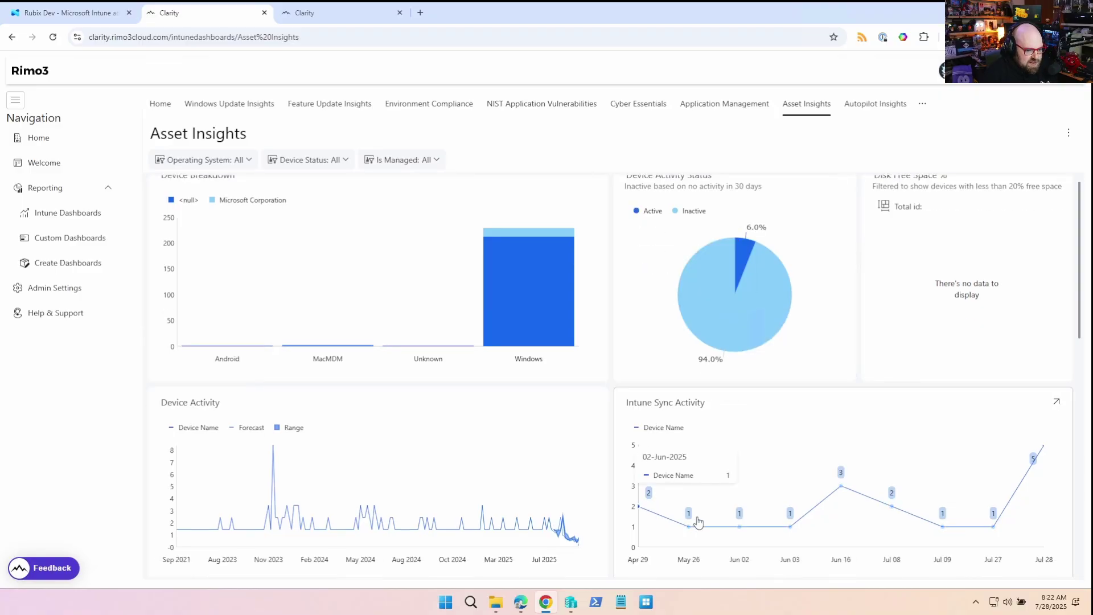
click(428, 103)
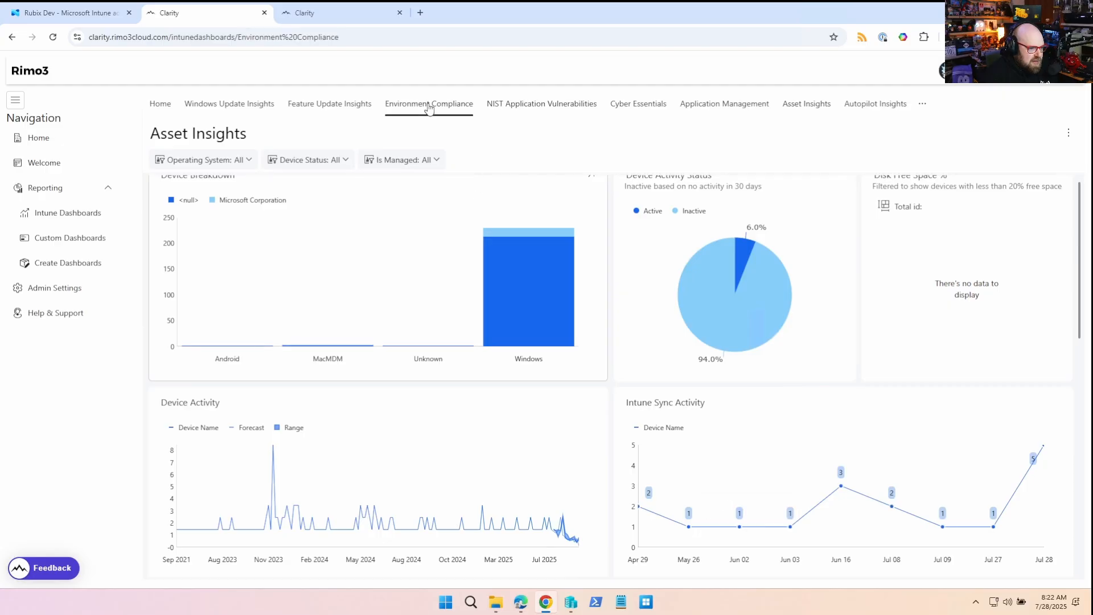
Show Environment Compliance from the BitLocker chart down to the Health Attestation State table
click(428, 103)
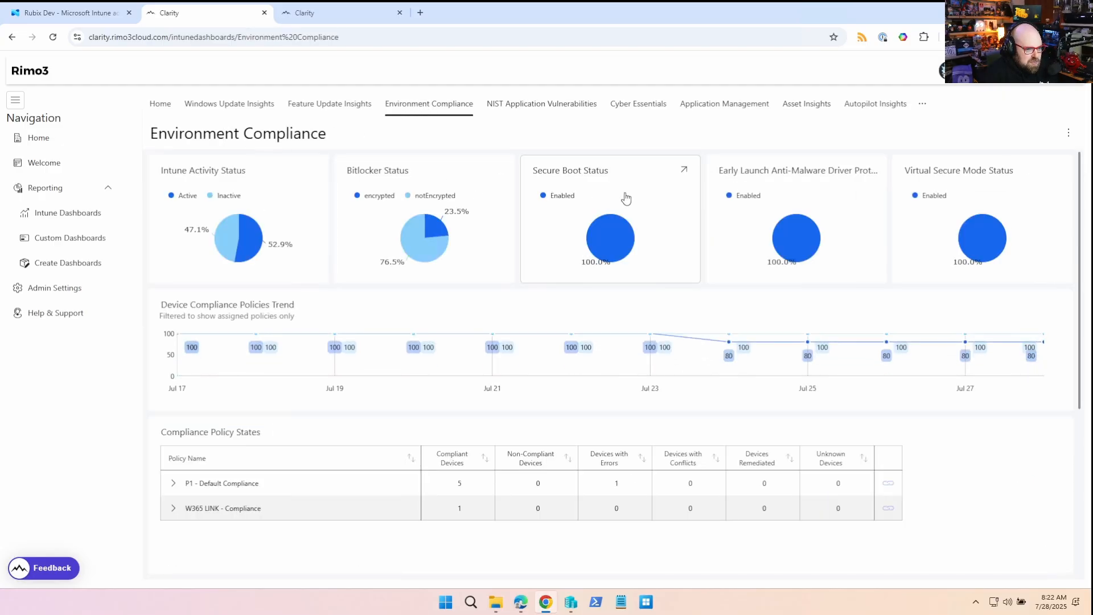
mouse_move(732, 357)
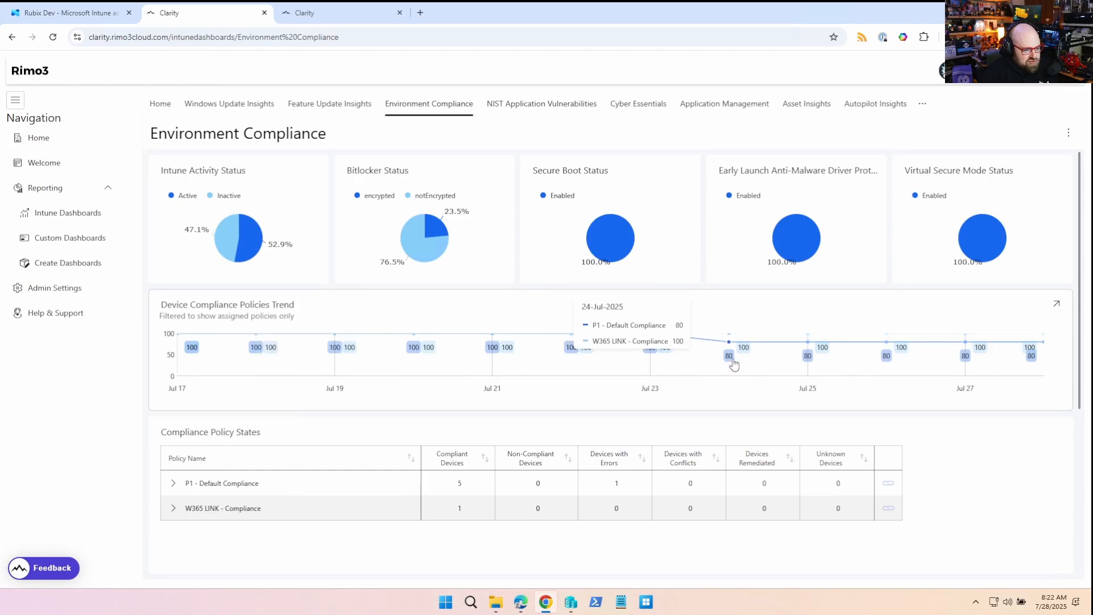
mouse_move(697, 342)
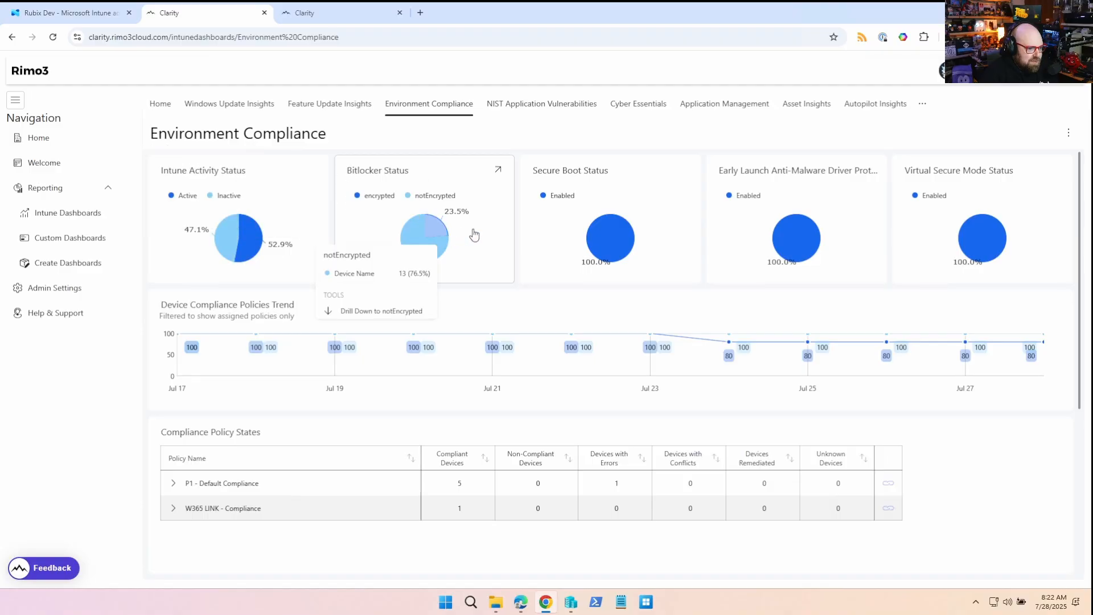
mouse_move(282, 216)
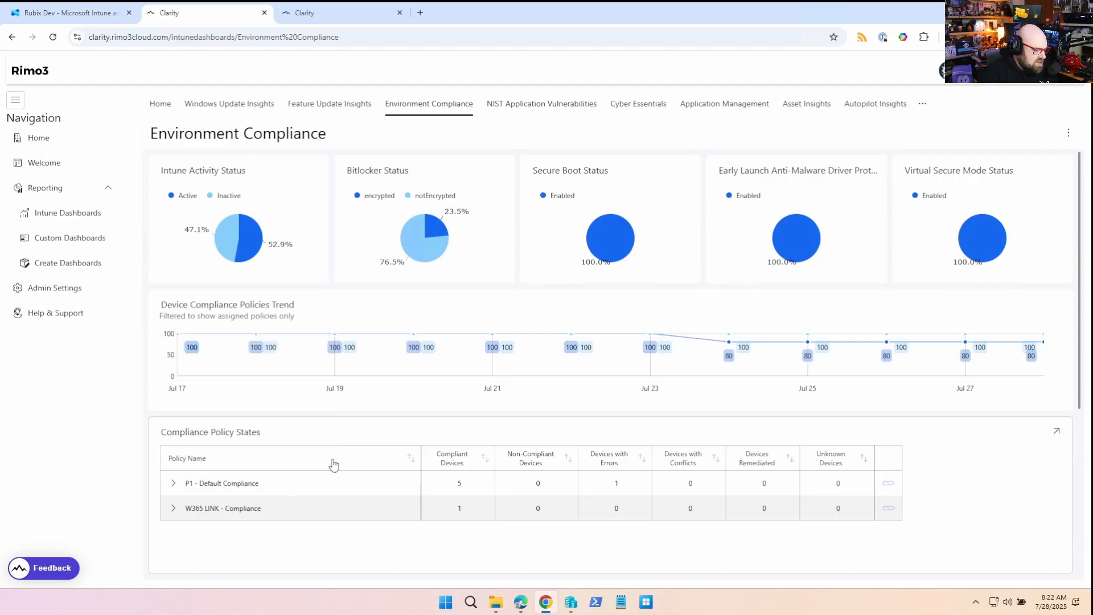
scroll(down, 3)
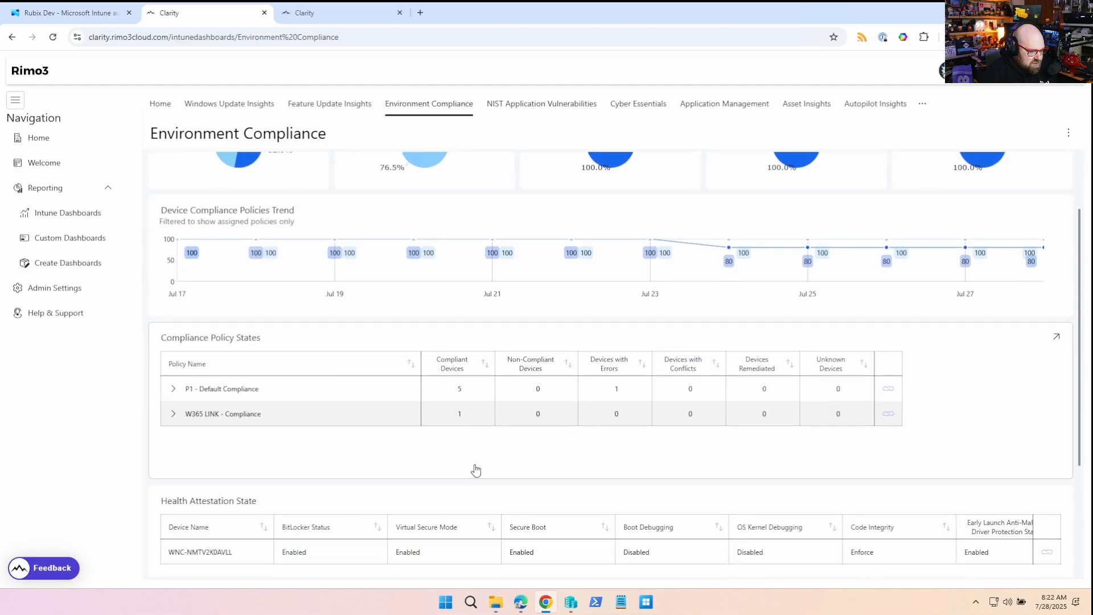
Show NIST Application Vulnerabilities: severity tiles, Apps with CVEs table and publisher charts
click(542, 104)
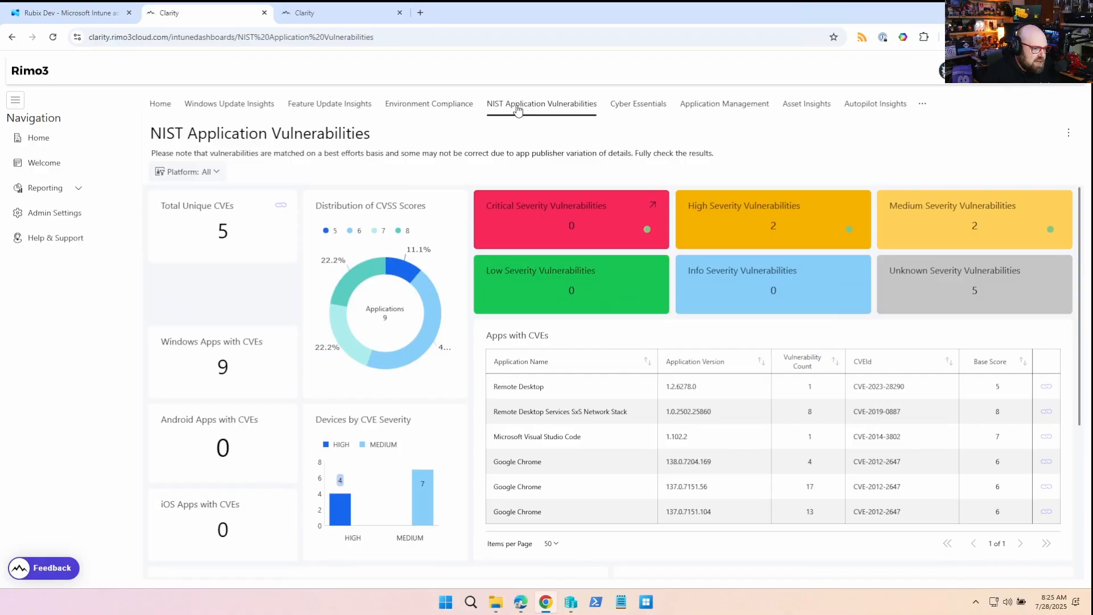
mouse_move(544, 108)
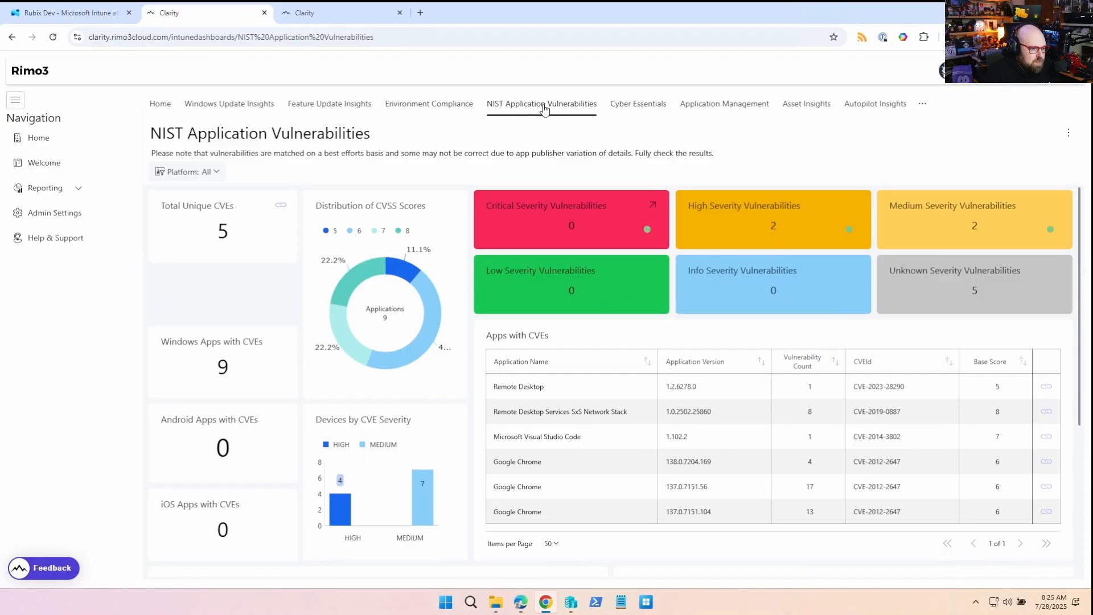
mouse_move(521, 112)
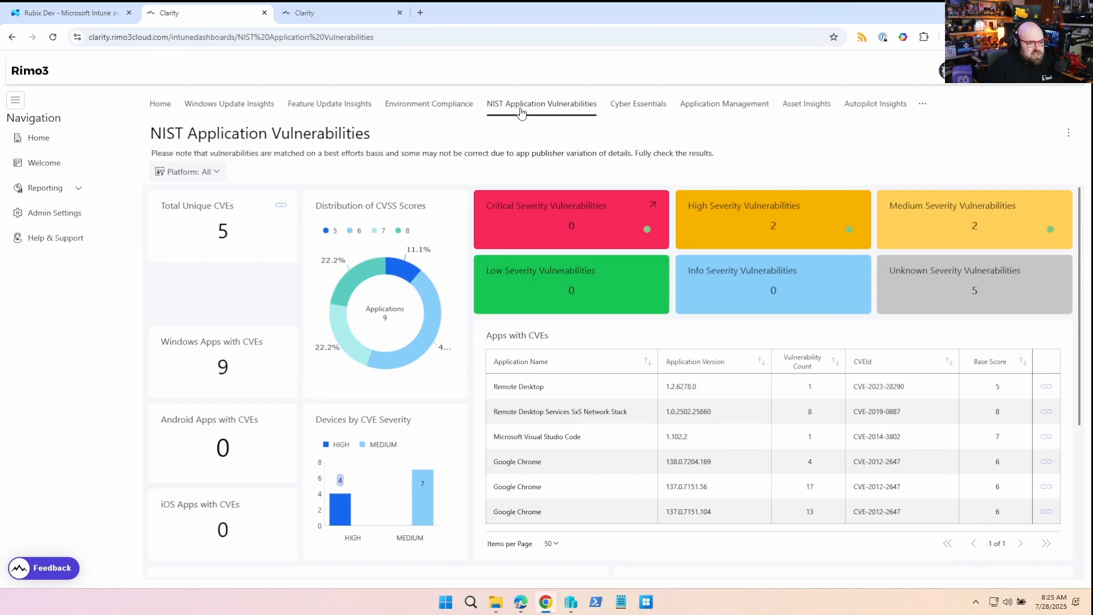
mouse_move(391, 144)
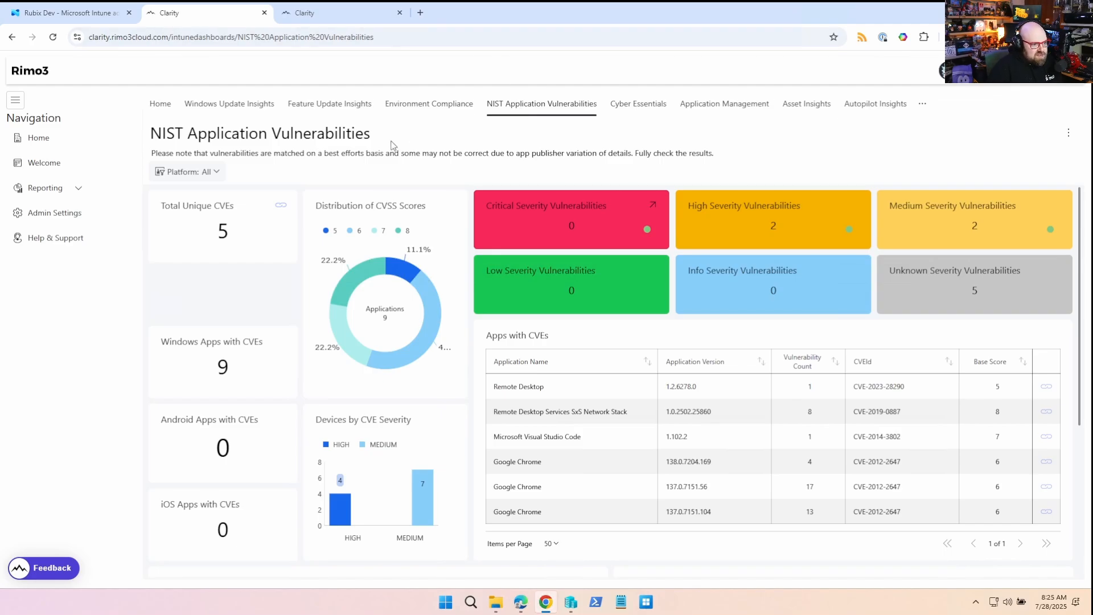
mouse_move(169, 145)
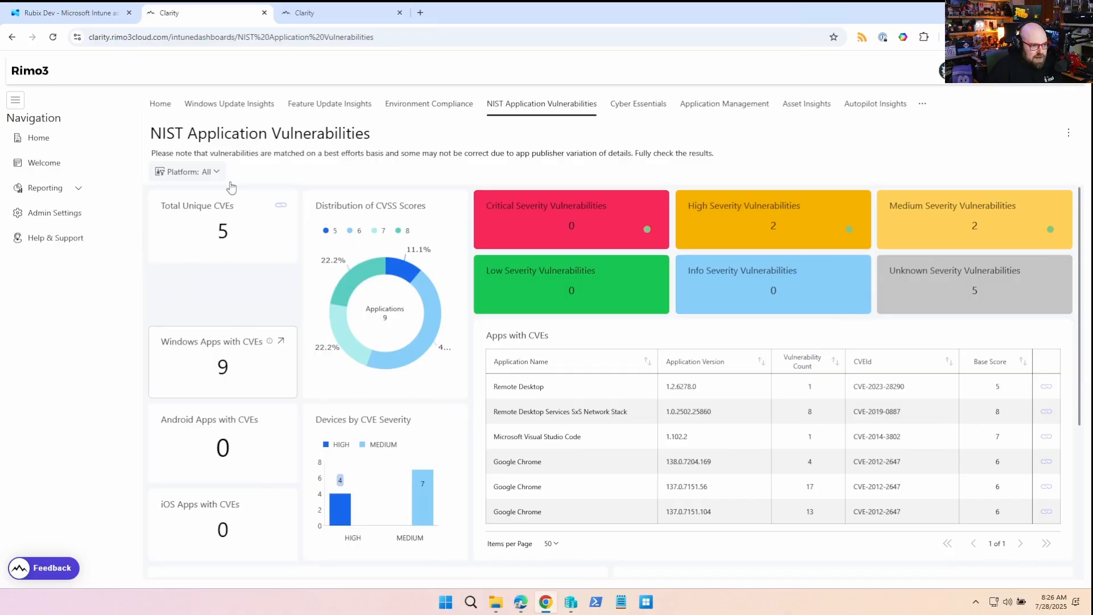
scroll(down, 3)
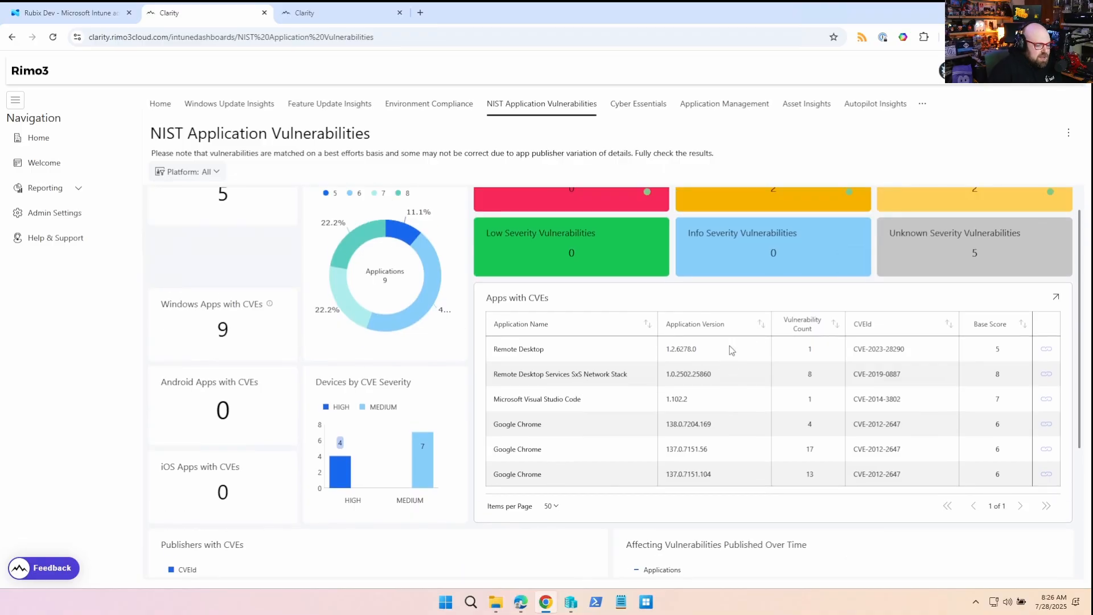
scroll(down, 3)
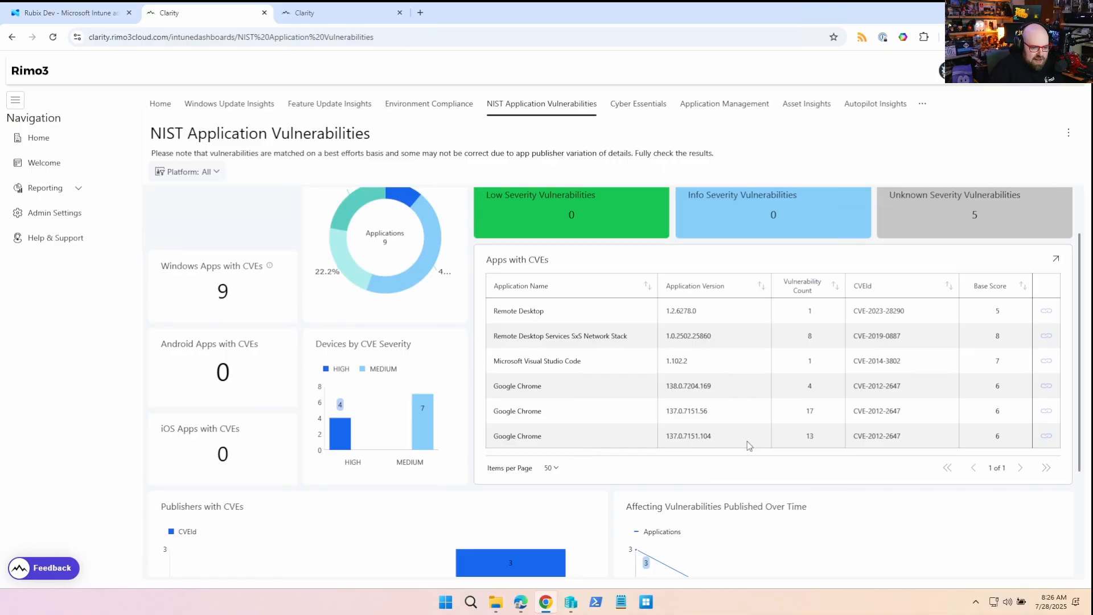
scroll(down, 3)
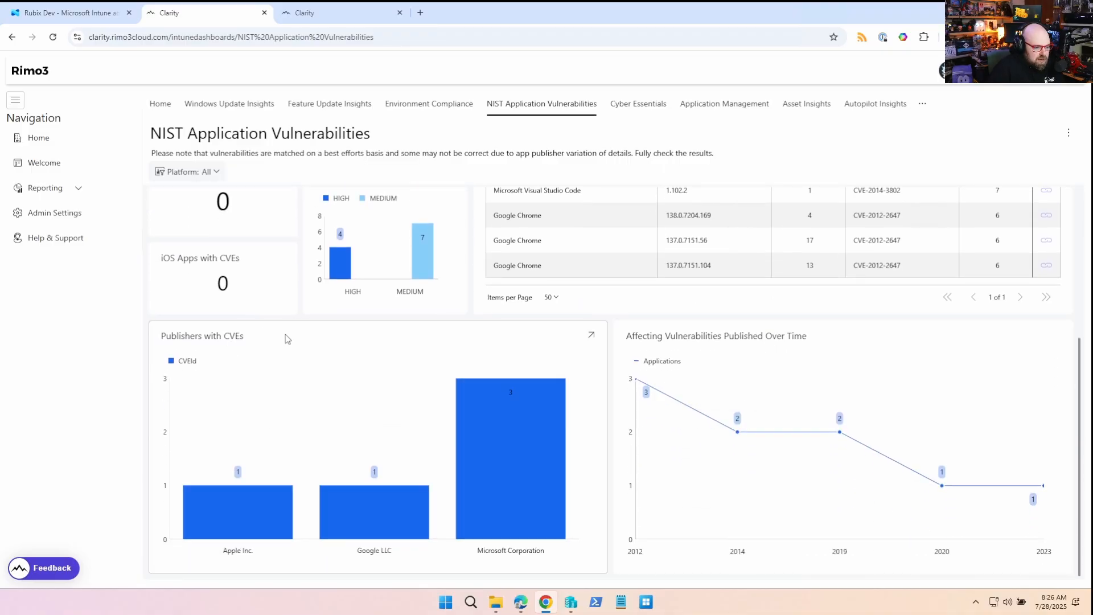
mouse_move(548, 485)
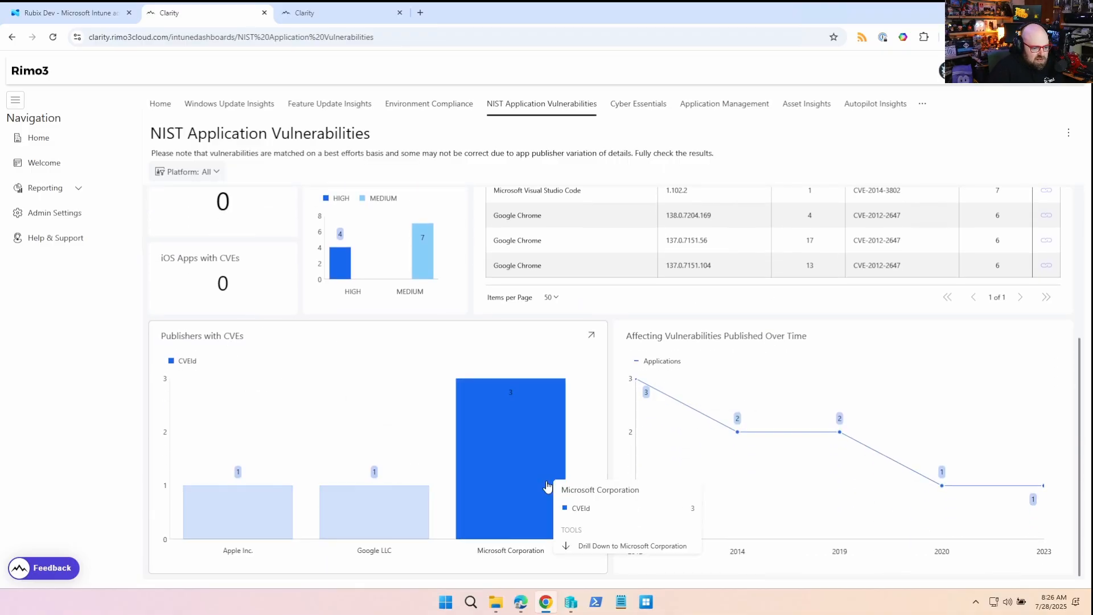
mouse_move(424, 497)
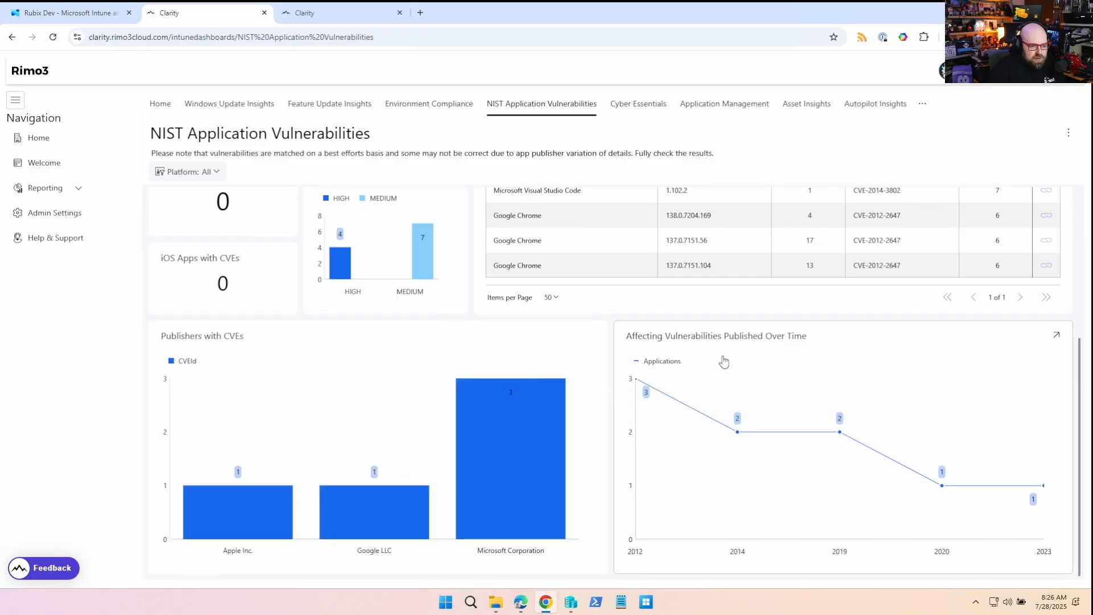
mouse_move(1064, 501)
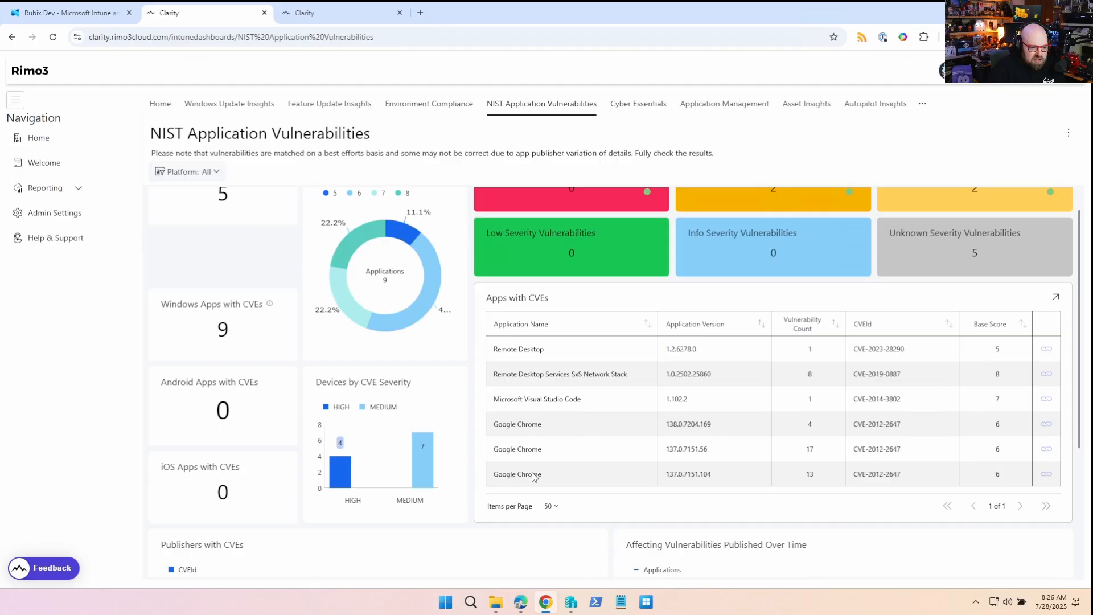
Sort Apps with CVEs by Vulnerability Count descending, putting Google Chrome first
click(833, 325)
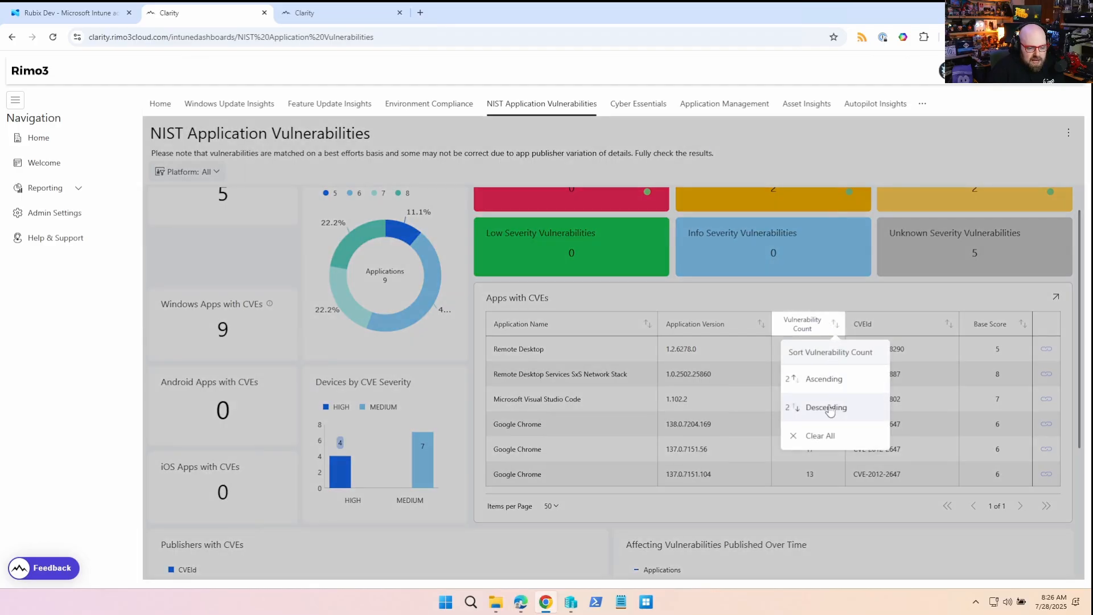
click(825, 406)
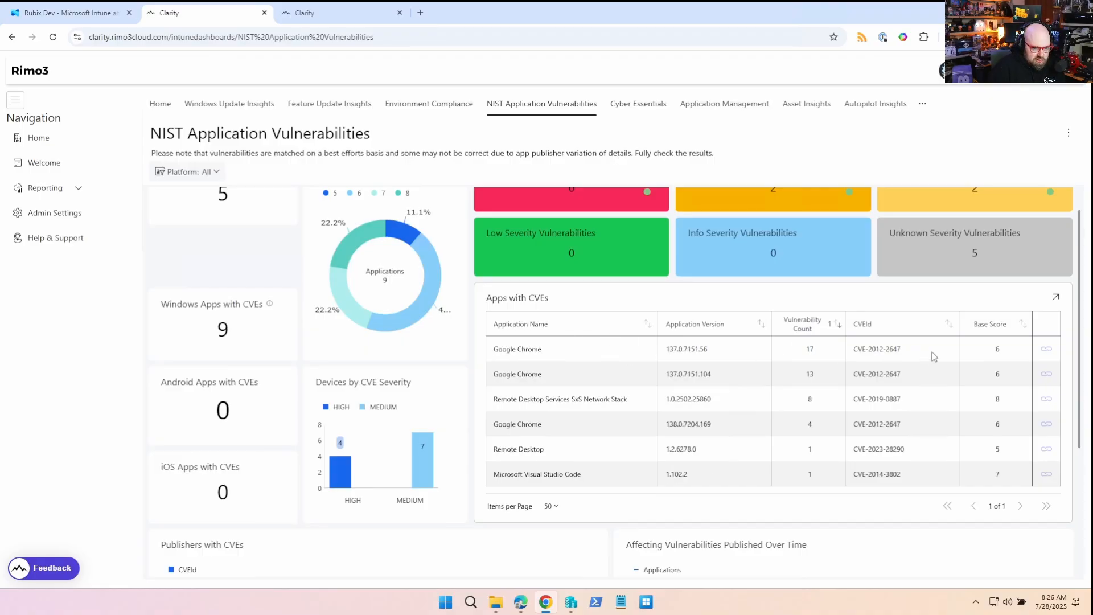
mouse_move(1046, 352)
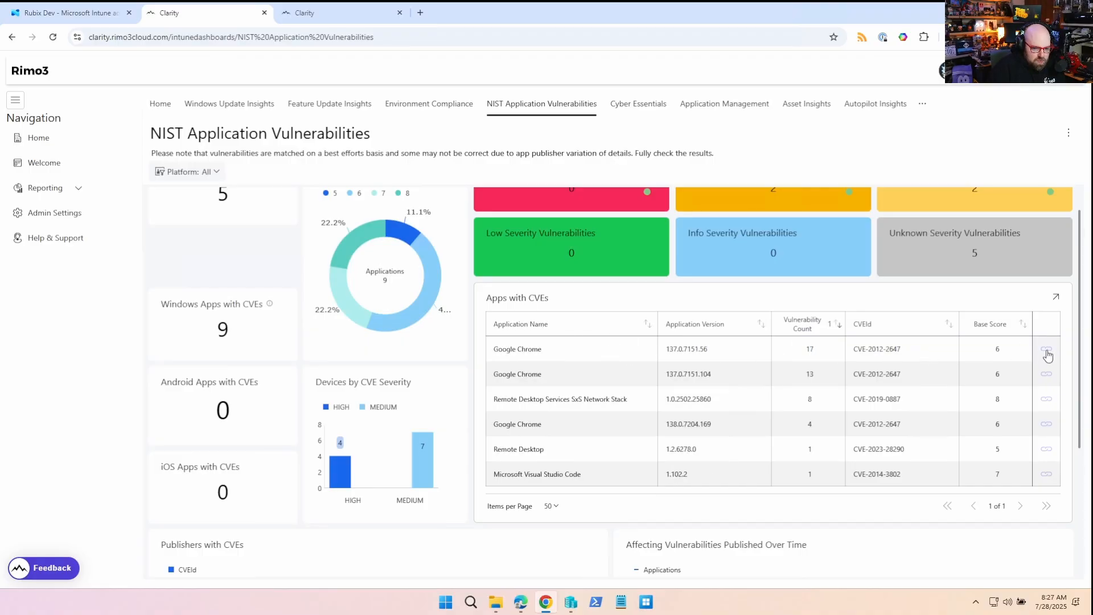
click(1045, 353)
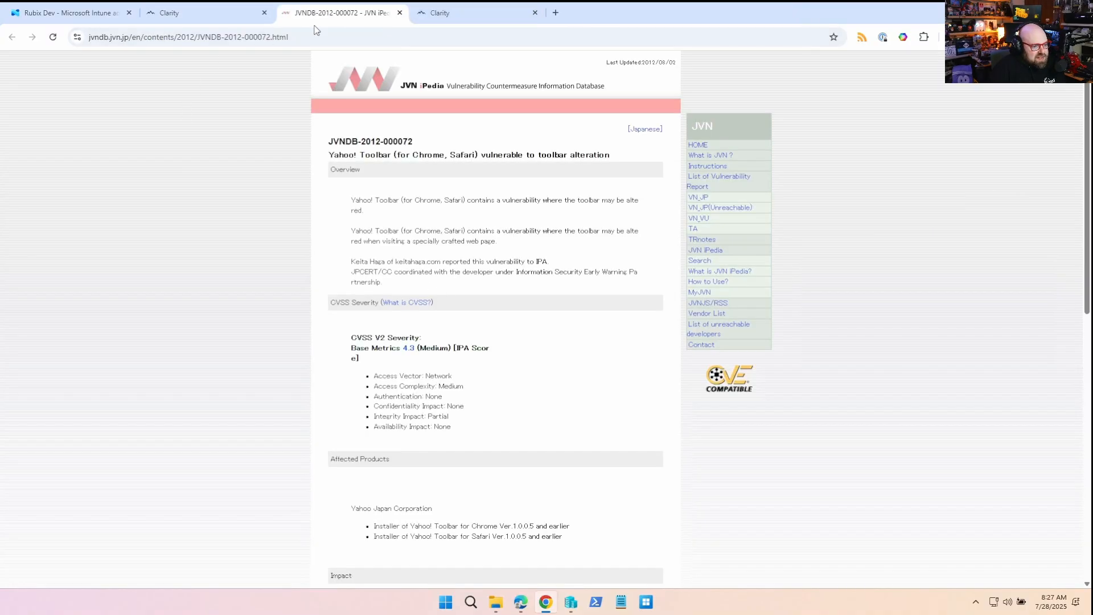
mouse_move(490, 161)
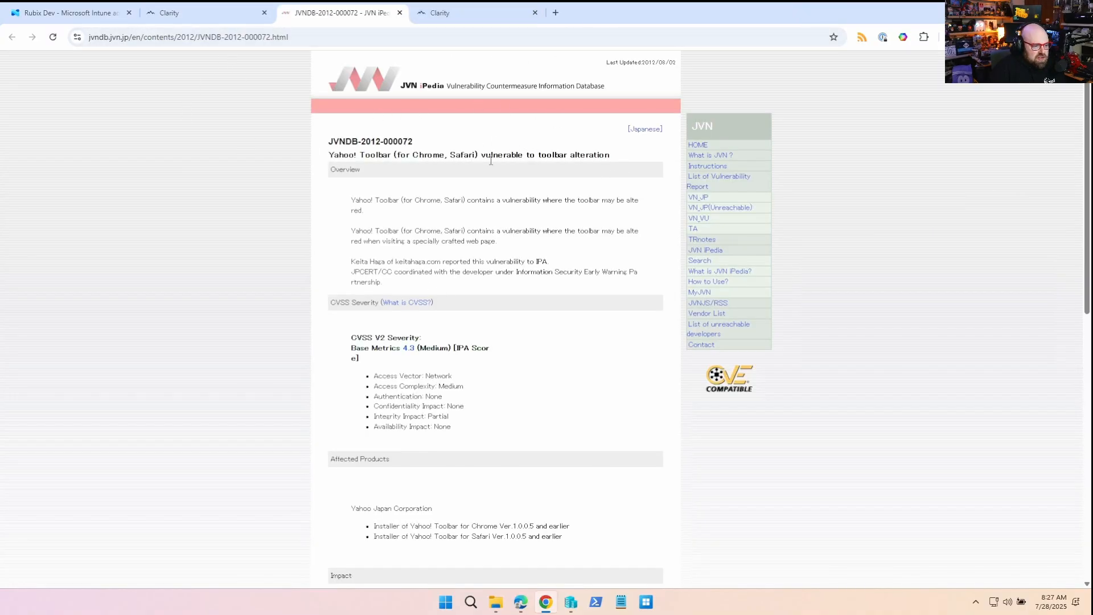
scroll(down, 3)
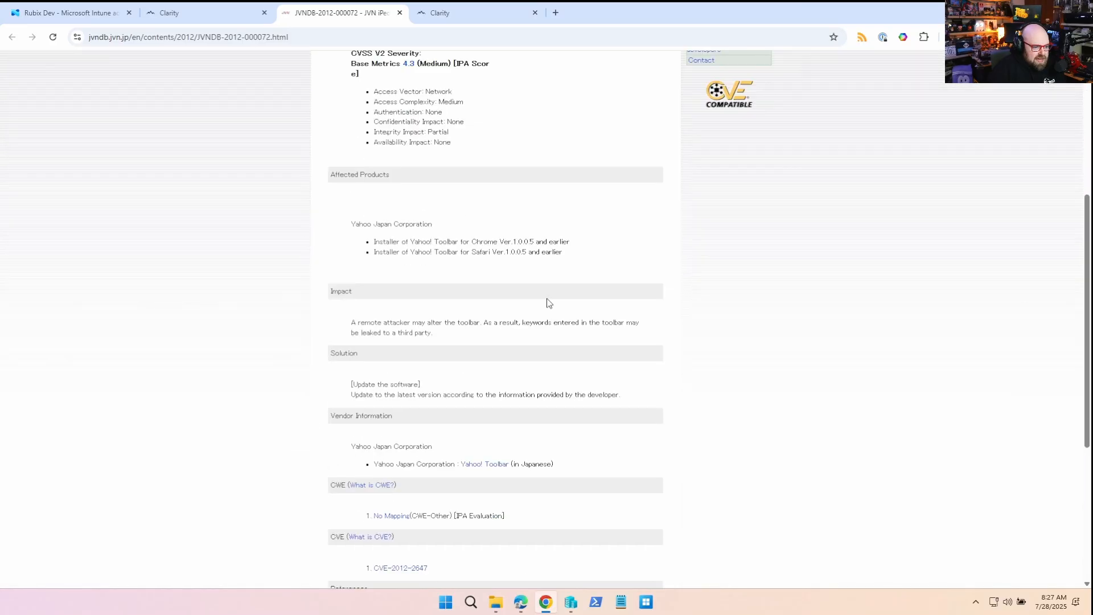
scroll(up, 3)
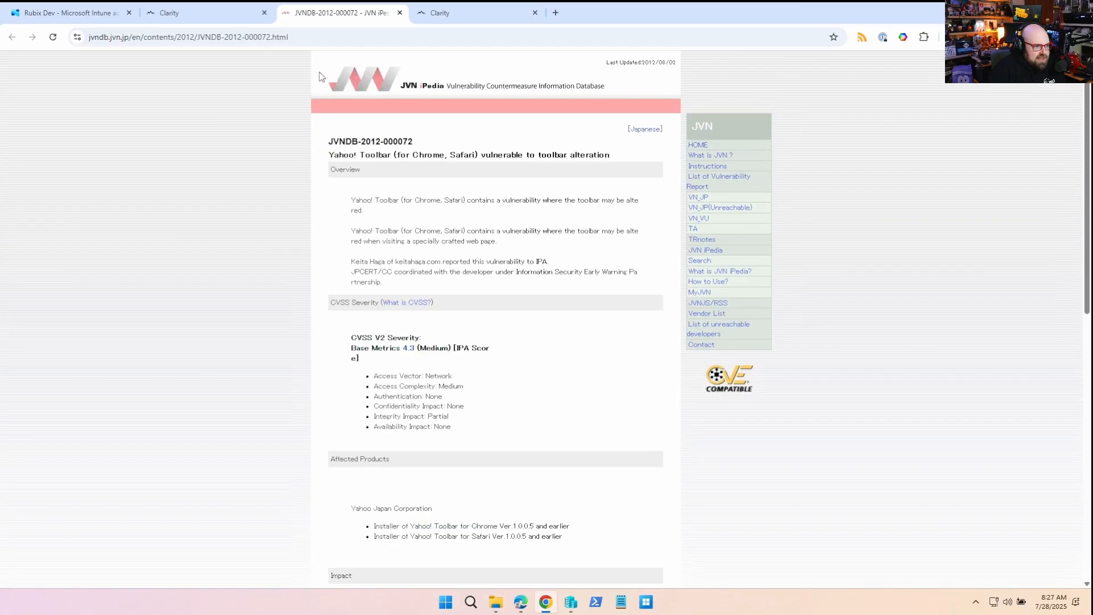